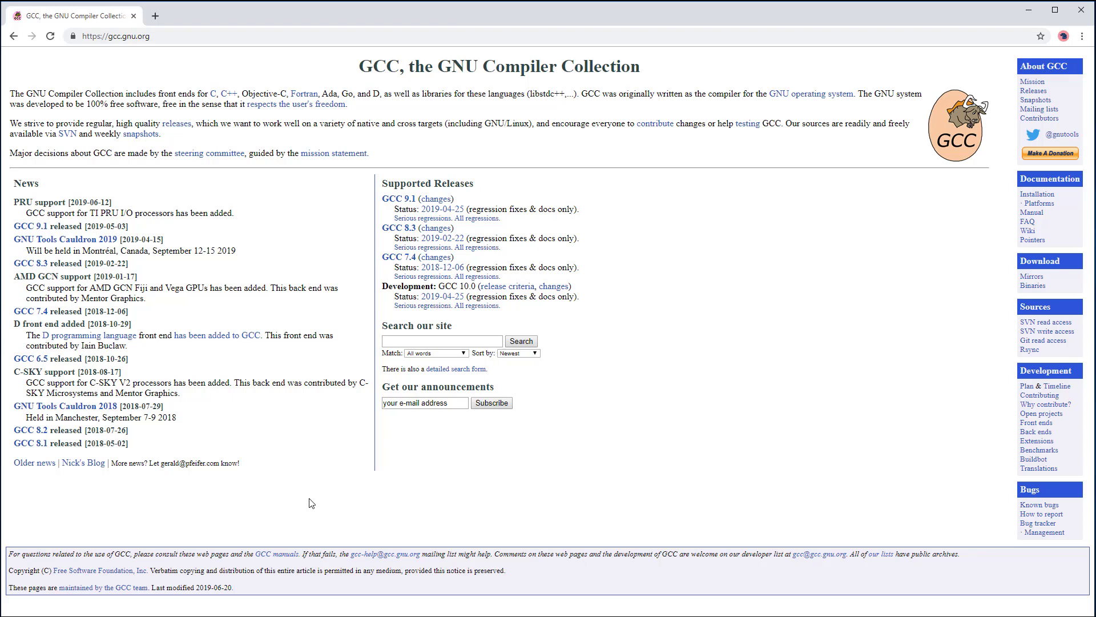
mouse_move(1028, 9)
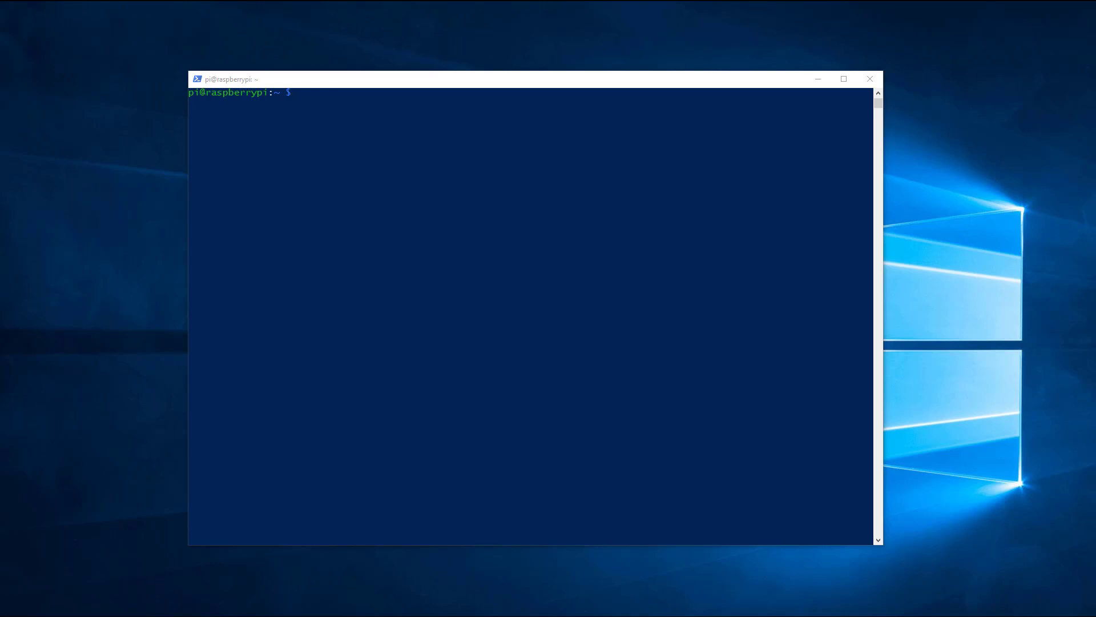
Refresh package lists and upgrade all packages with 'sudo apt update && sudo apt upgrade -y'.
text(sudo)
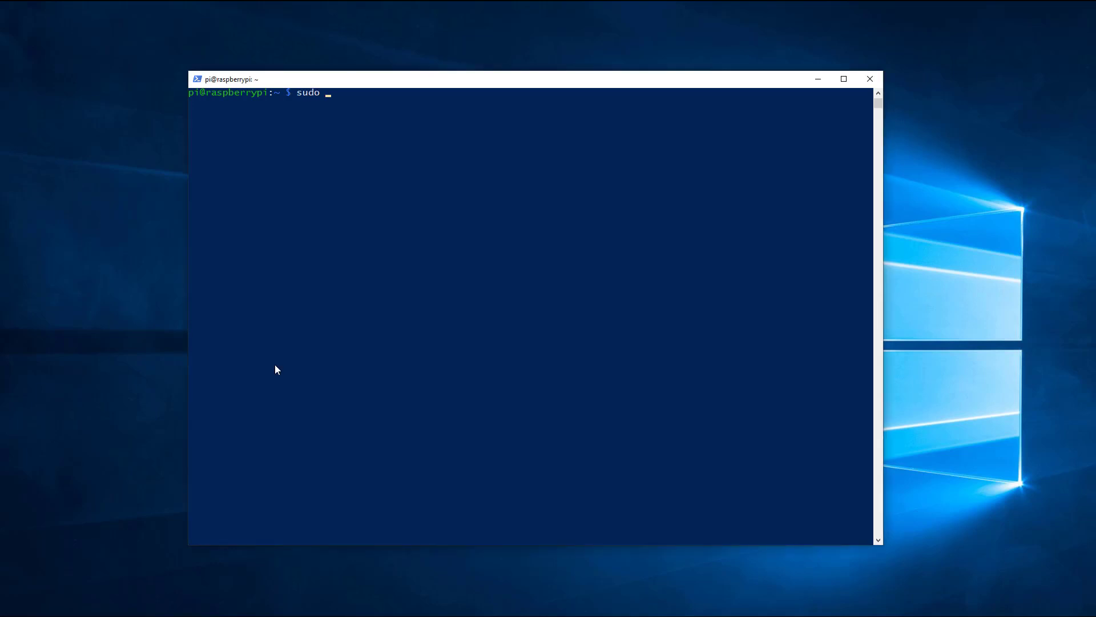
text(apt update)
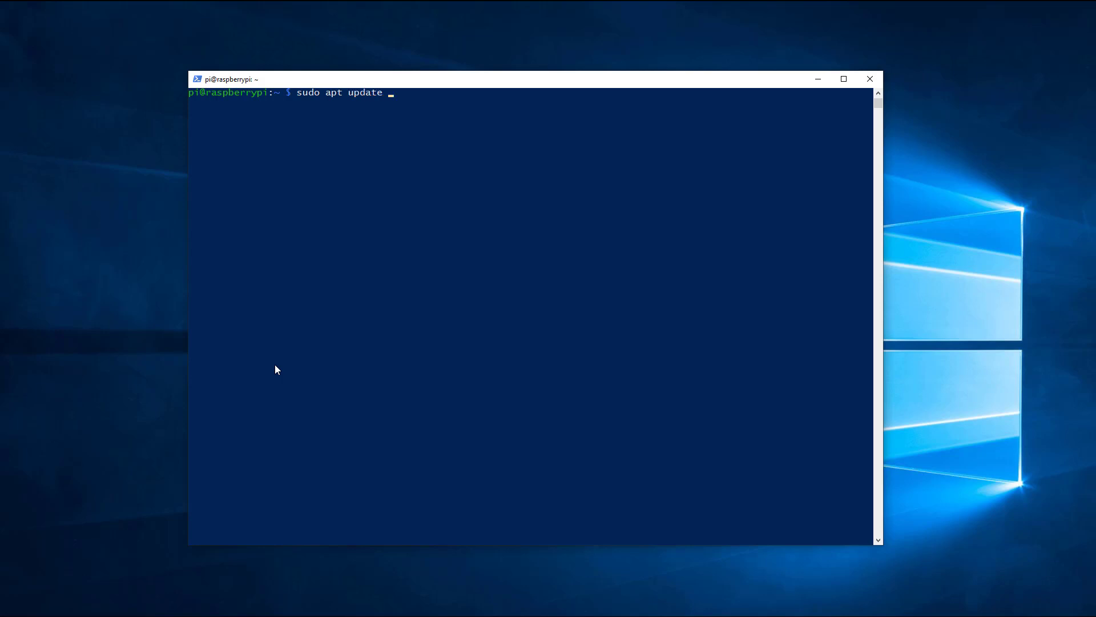
text(&& sudo apt up)
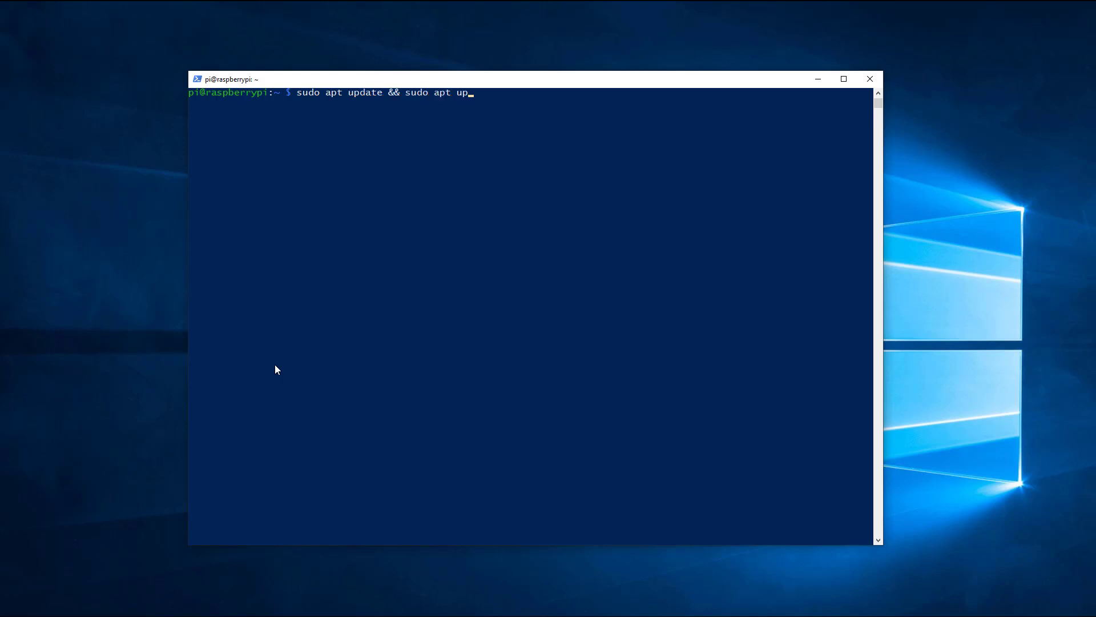
text(grade -y)
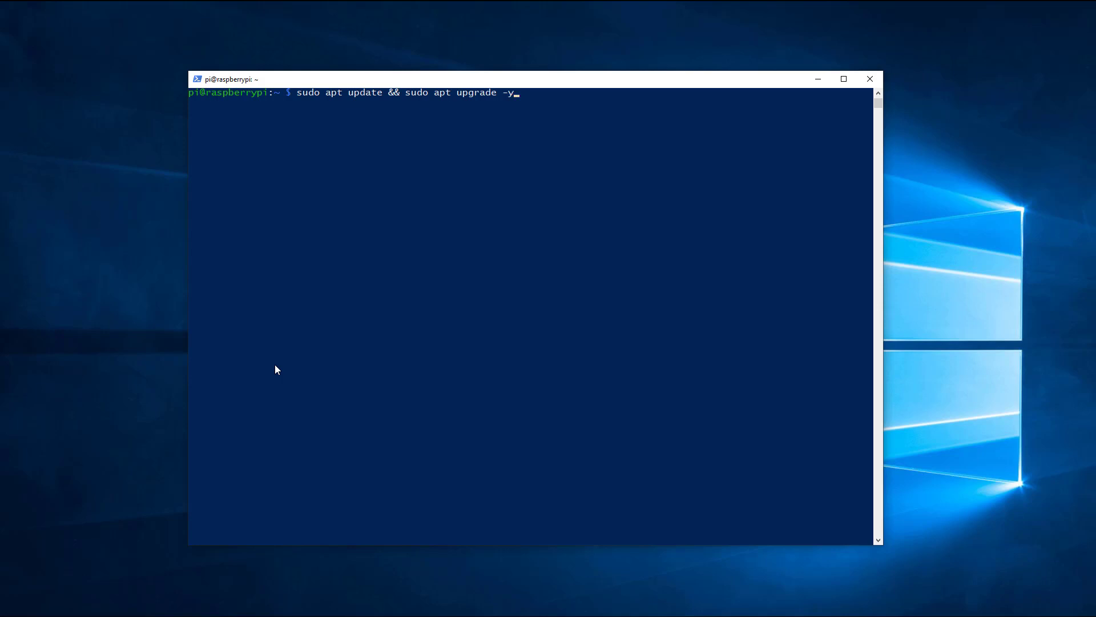
key(Return)
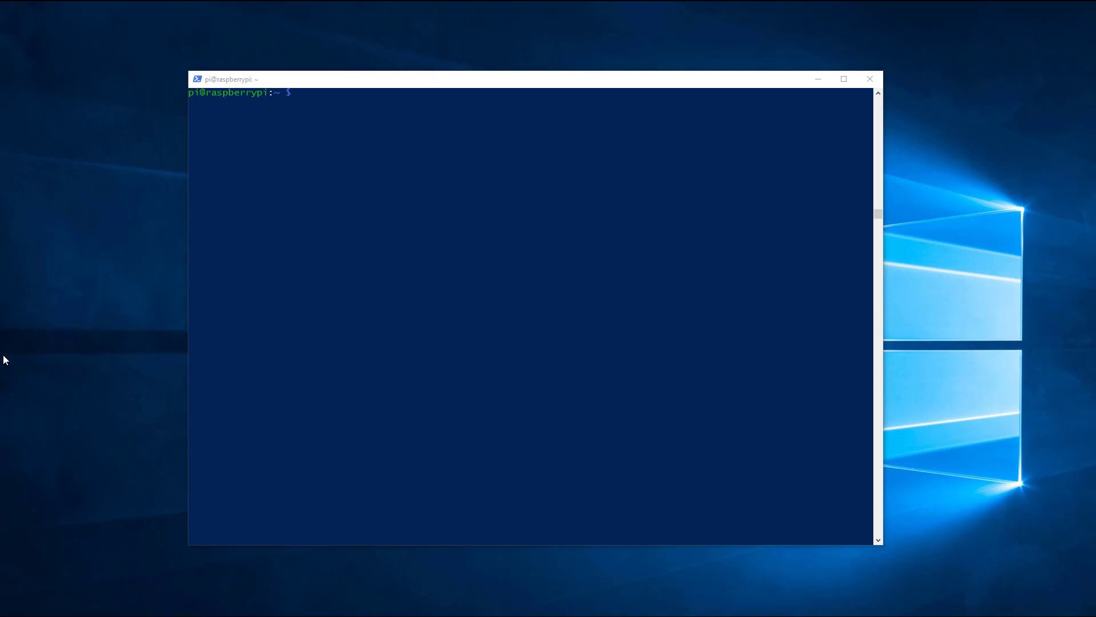
Install git on the Pi with 'sudo apt install git'.
text(sudo)
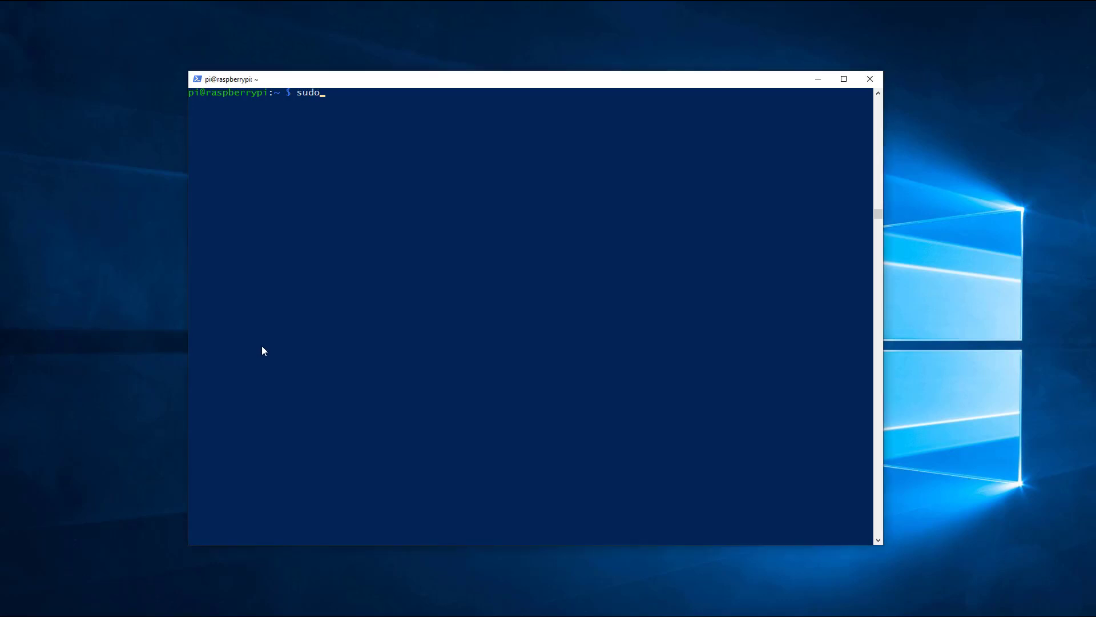
text(apt install git)
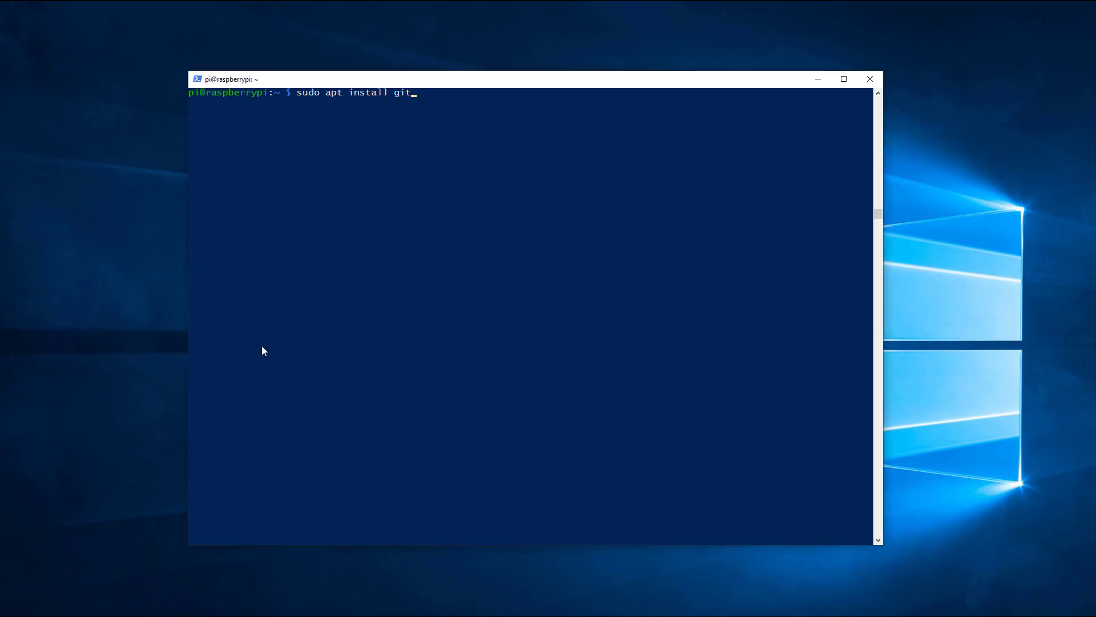
key(Return)
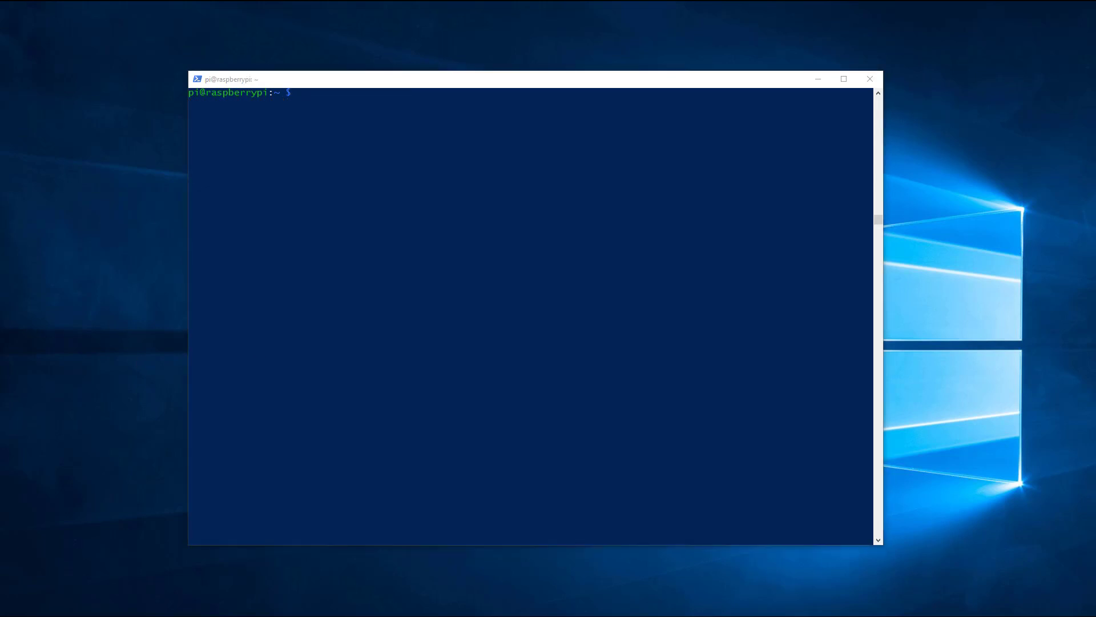
mouse_move(343, 284)
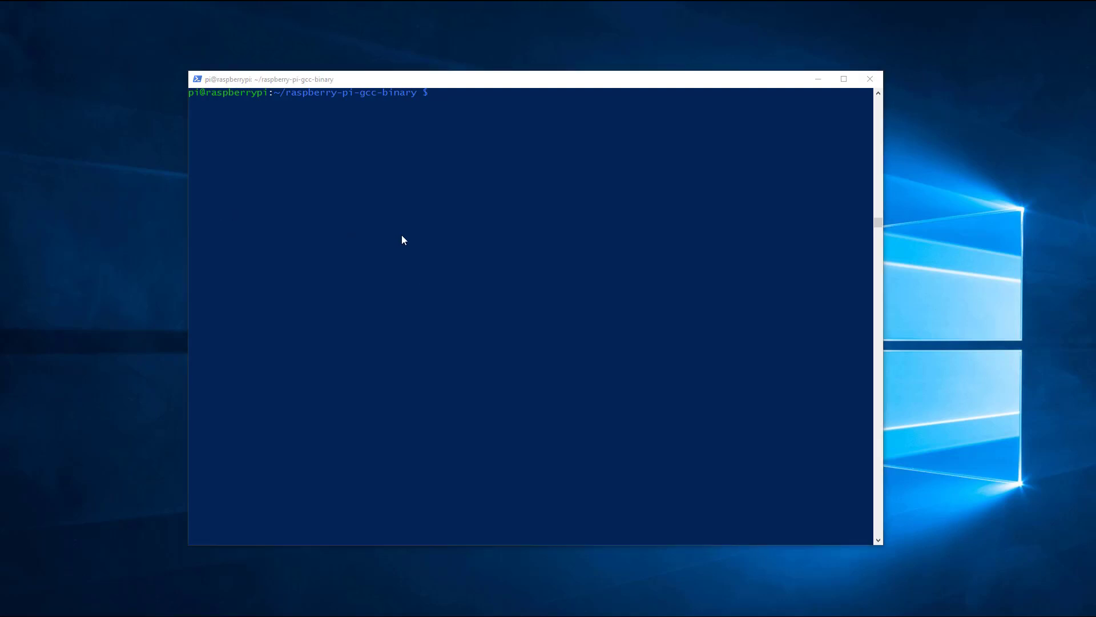
Extract gcc-9.1.0-armhf-raspbian.tar.bz2 with tar -xjvf and check the gcc-9.1.0 folder.
text(tar -x)
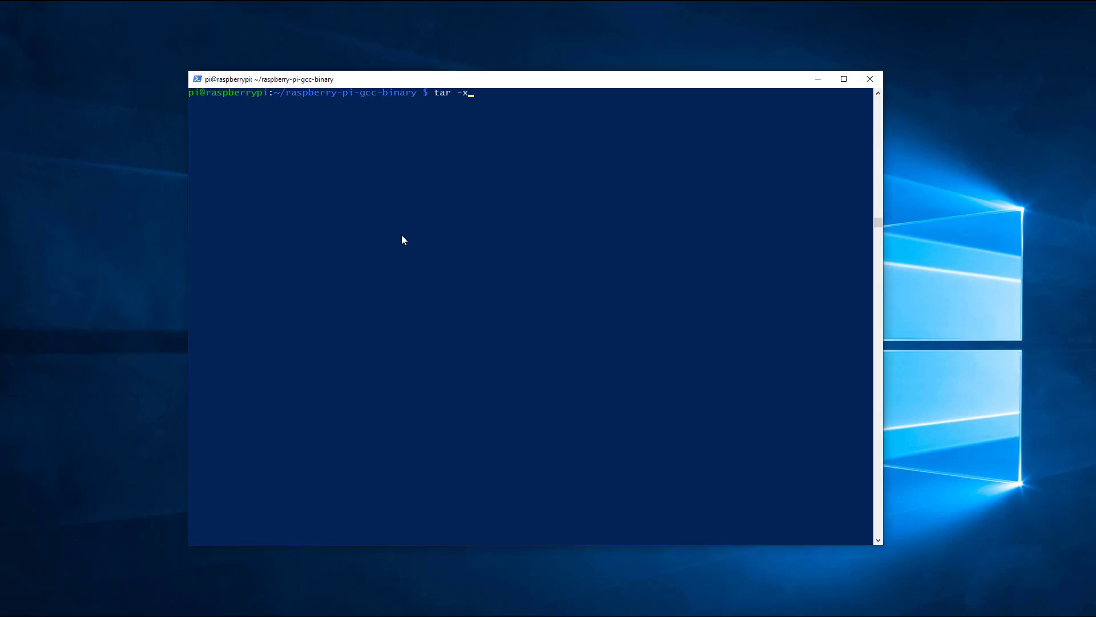
text(jvf gcc-9.1.0-armhf-raspbian.tar.bz2)
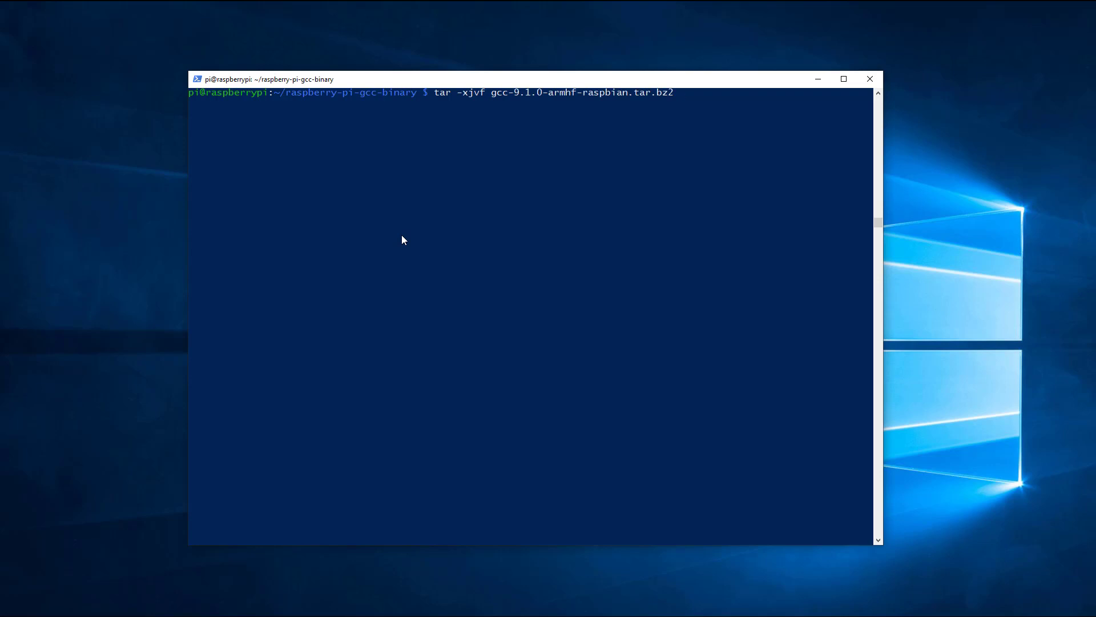
key(Return)
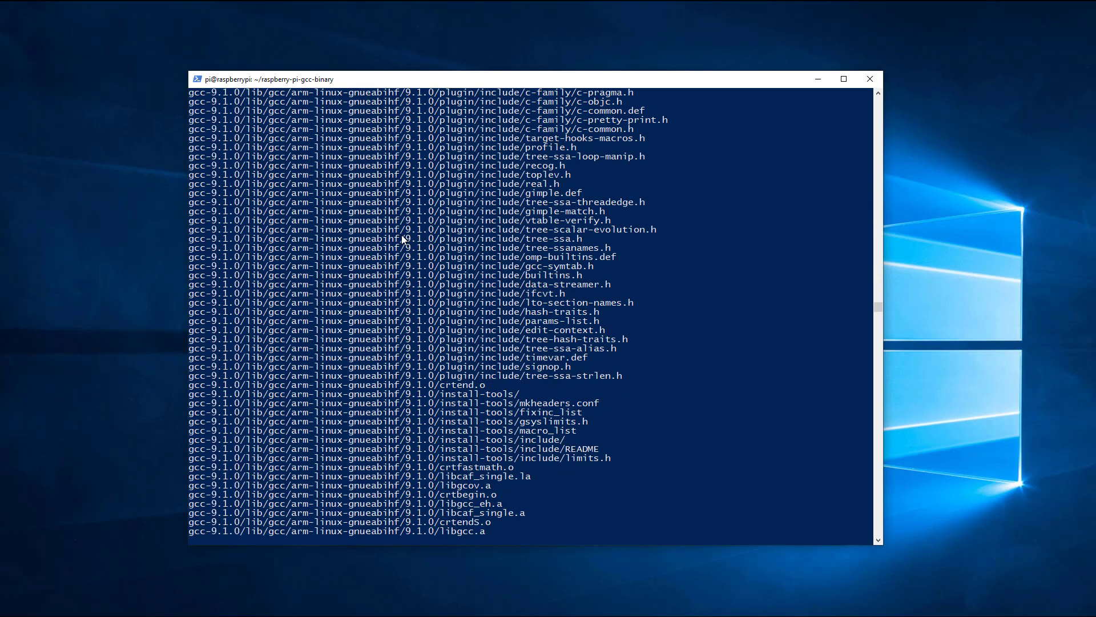
scroll(down, 3)
text(ls)
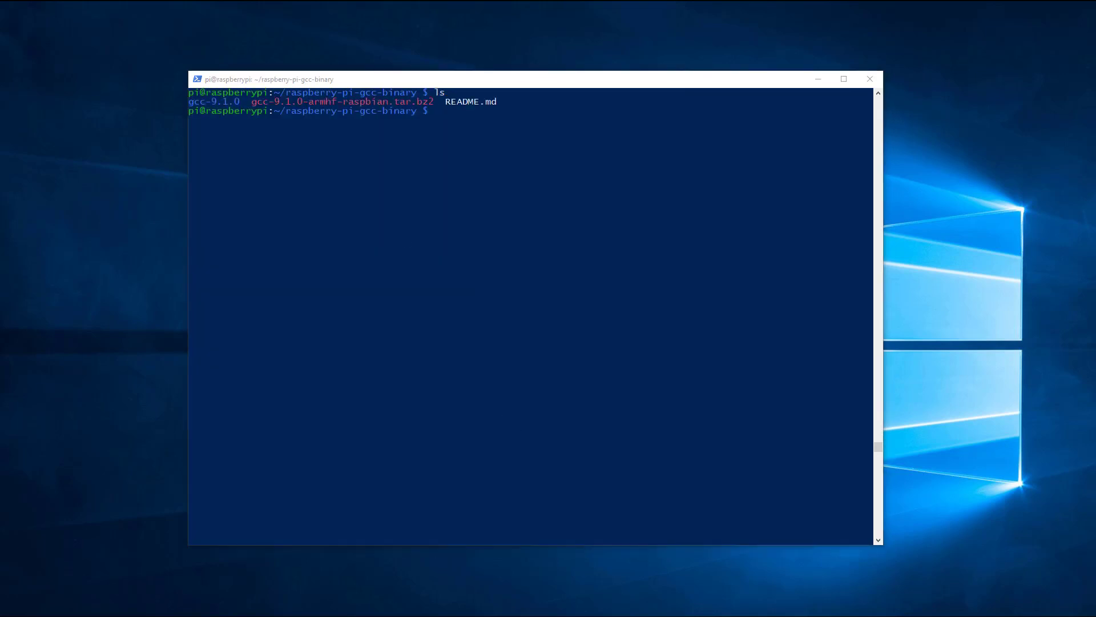
mouse_move(83, 258)
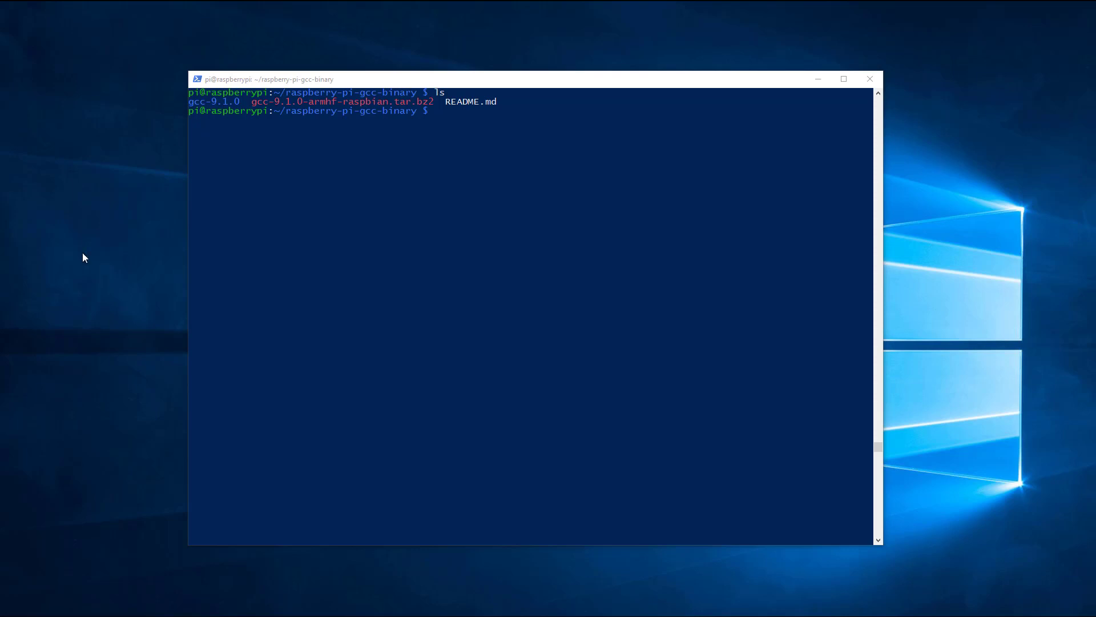
Move gcc-9.1.0 into /opt and delete the raspberry-pi-gcc-binary folder.
text(sudo mv gcc-9.1.0 /opt)
text(cd ..)
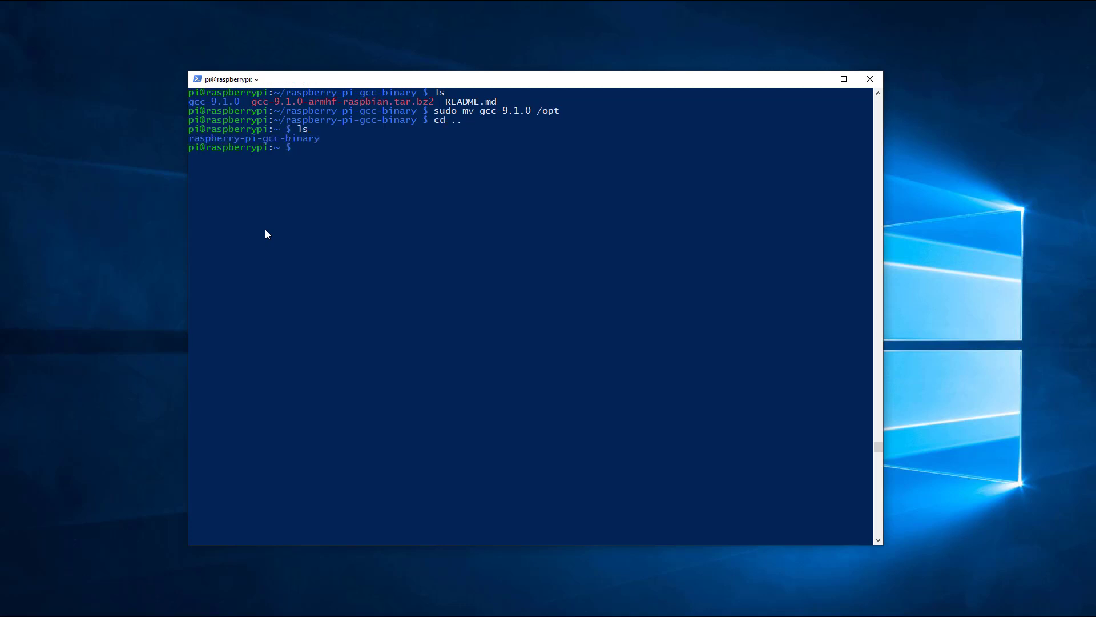
text(rm -rf raspberry-pi-gcc-binary/)
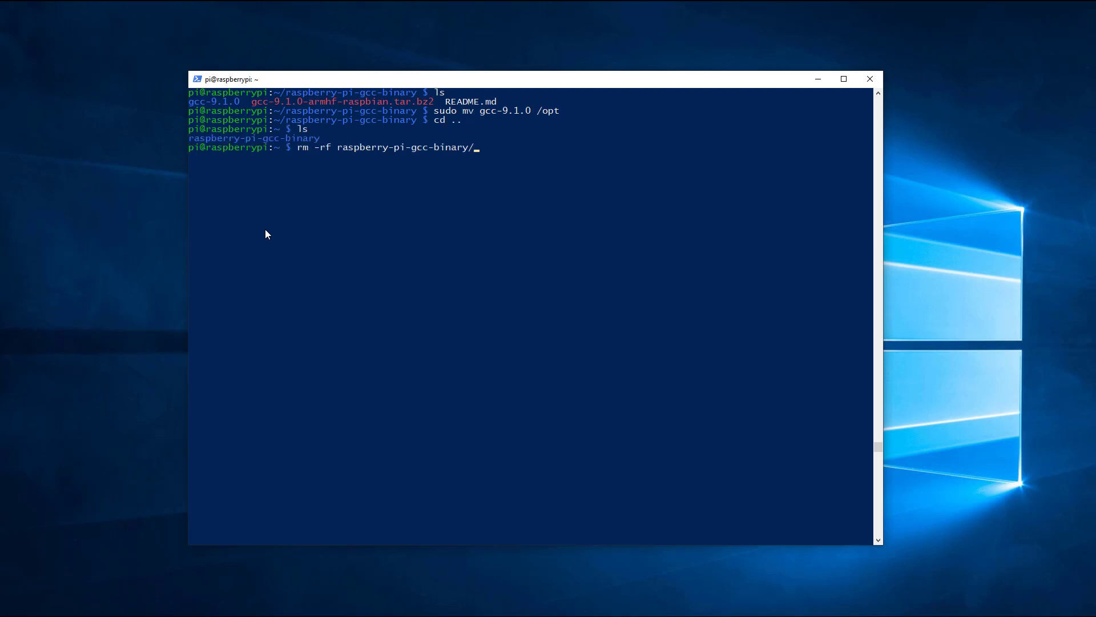
key(Return)
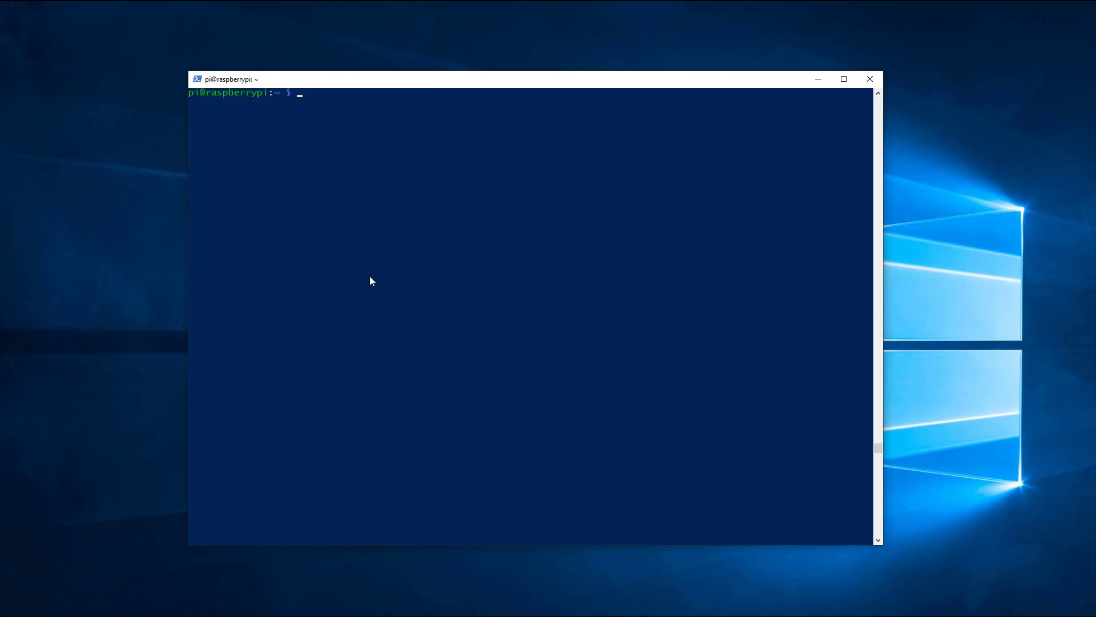
Add /opt/gcc-9.1.0 exports to ~/.bashrc, source it, and link the gnu and asm headers.
text(echo 'export PATH=/opt/gcc-9.1.0/bin:$PATH' >> ~/.bashrc)
text(echo 'export LD_LIBRARY_PATH=/opt/gcc-9.1.0/lib:$LD_LIBRARY_PATH' >> ~/.bashrc)
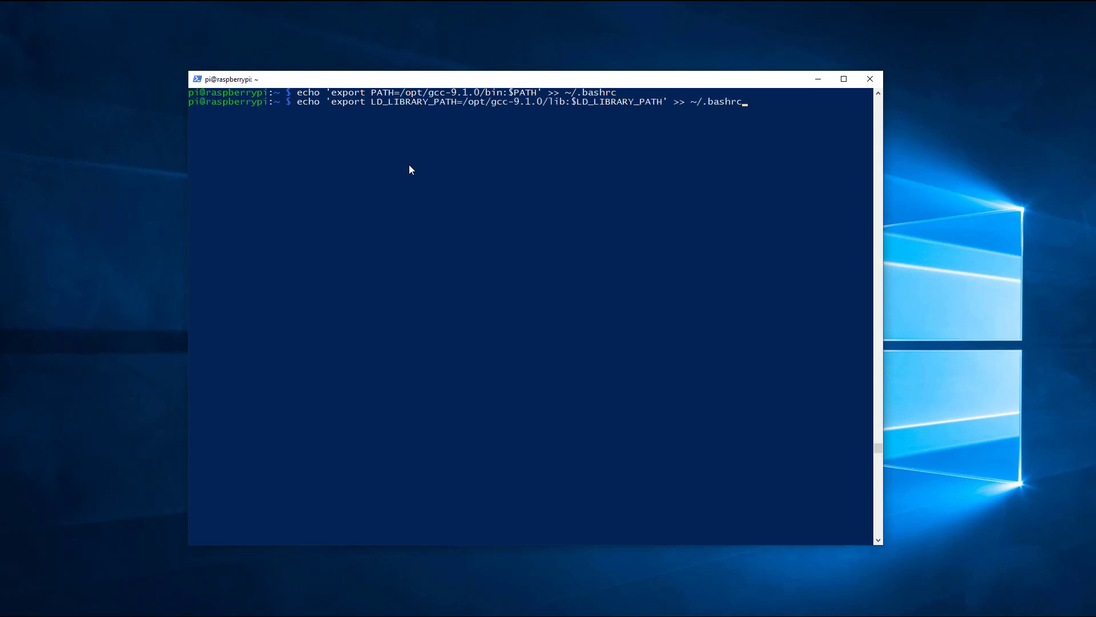
key(Return)
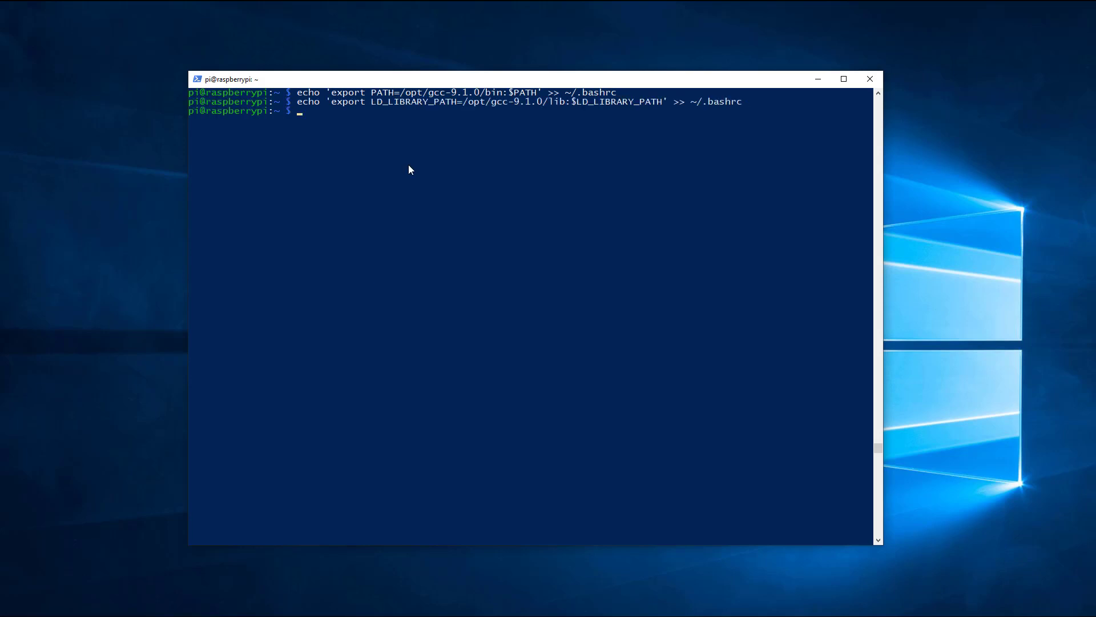
text(. ~)
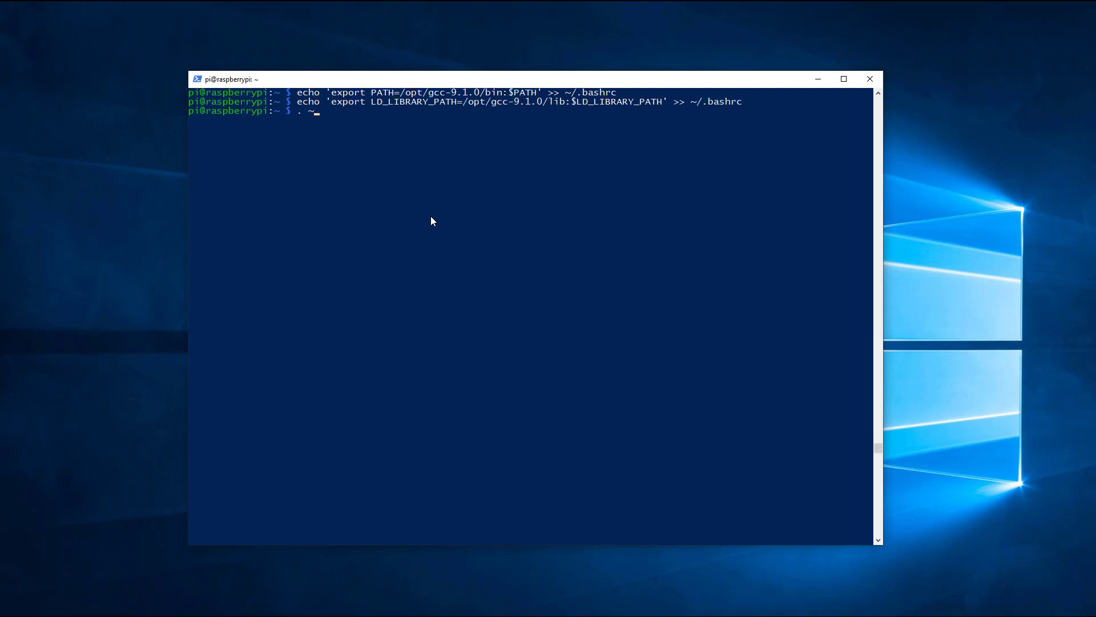
text(/.bashrc)
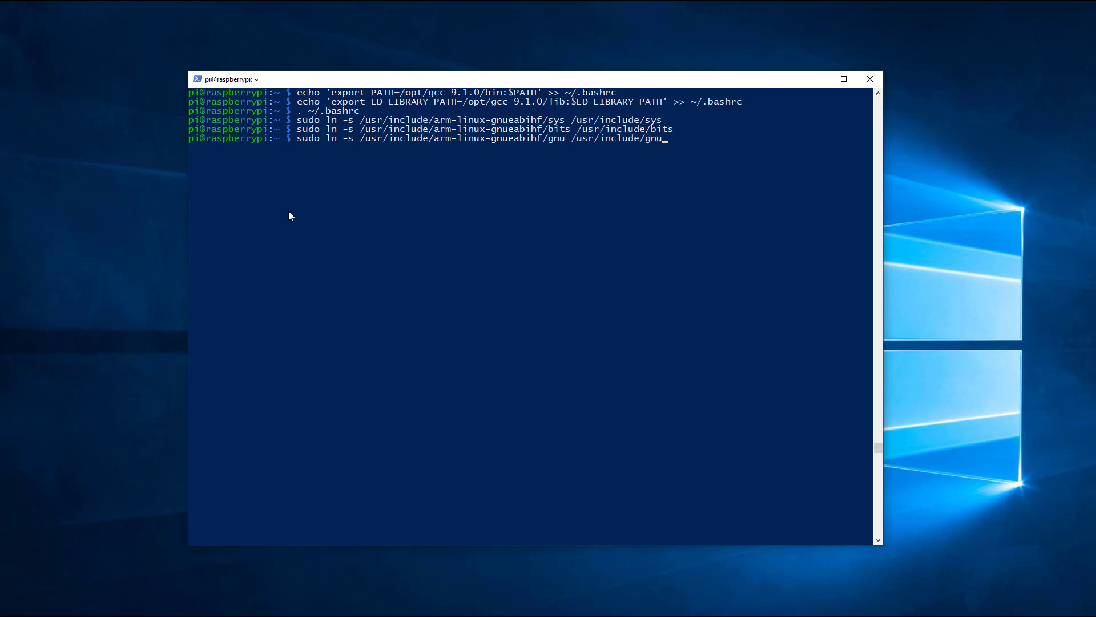
key(Return)
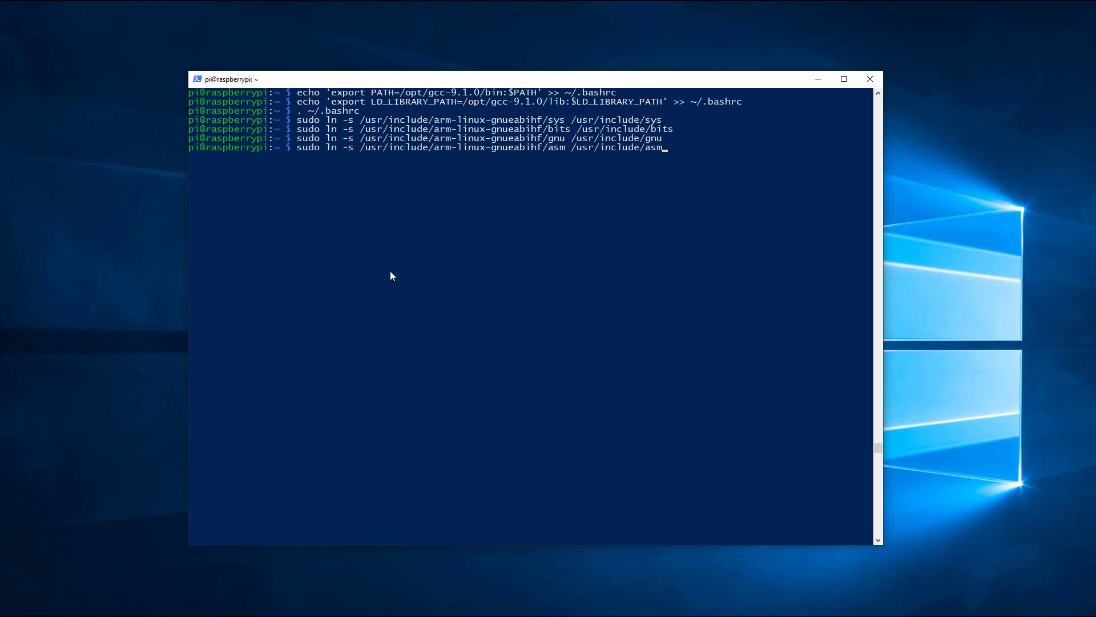
key(Return)
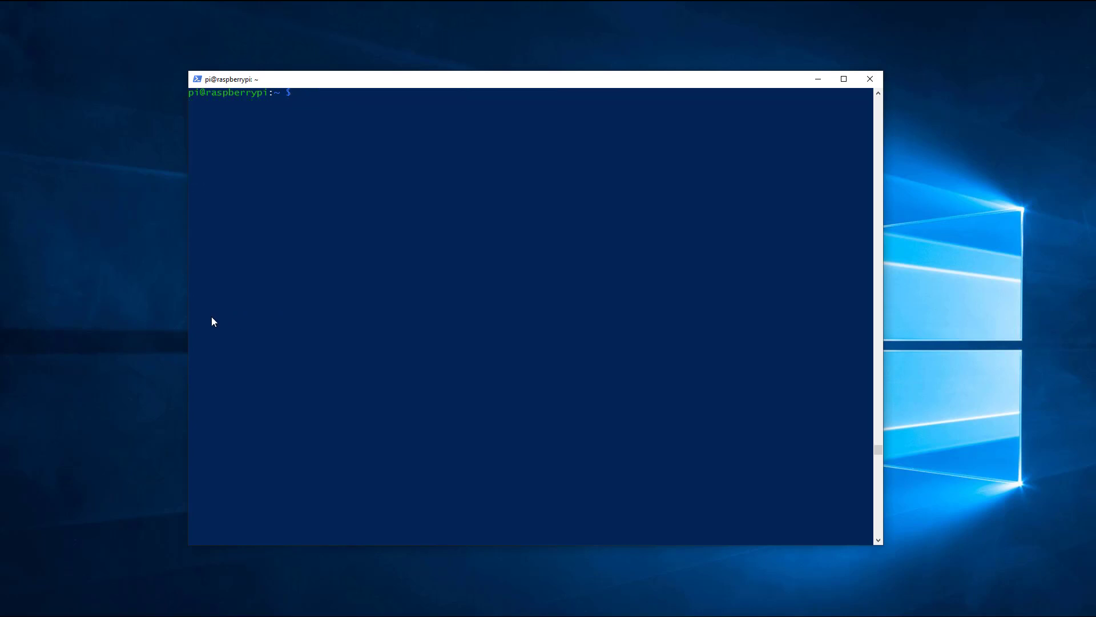
Check that gcc-9.1 --version reports GCC 9.1.0.
text(gcc-9.1 --version)
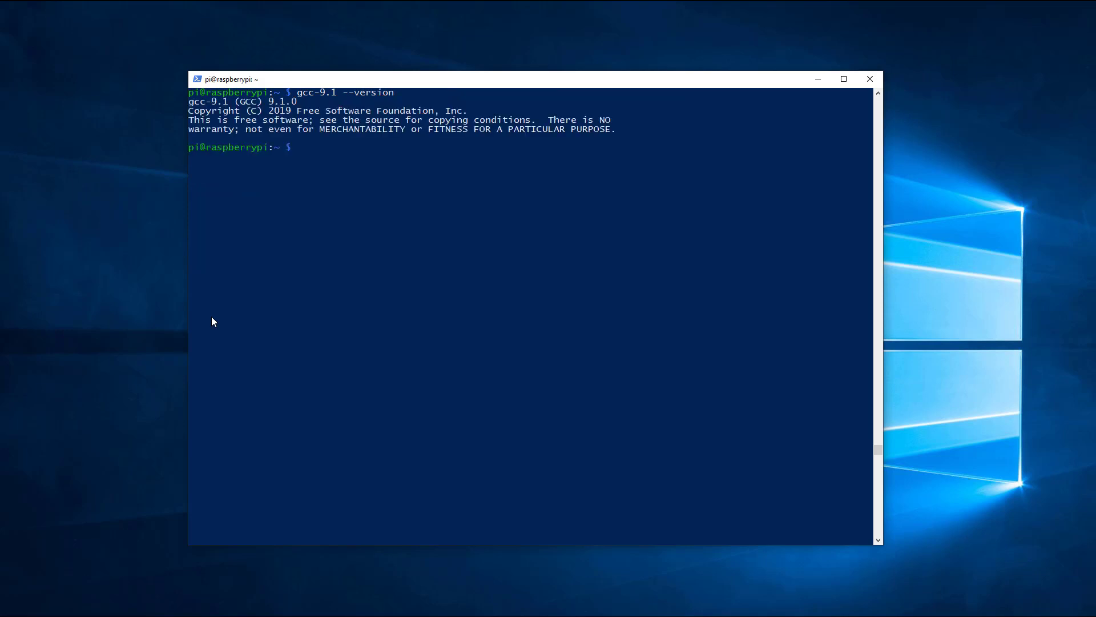
mouse_move(181, 323)
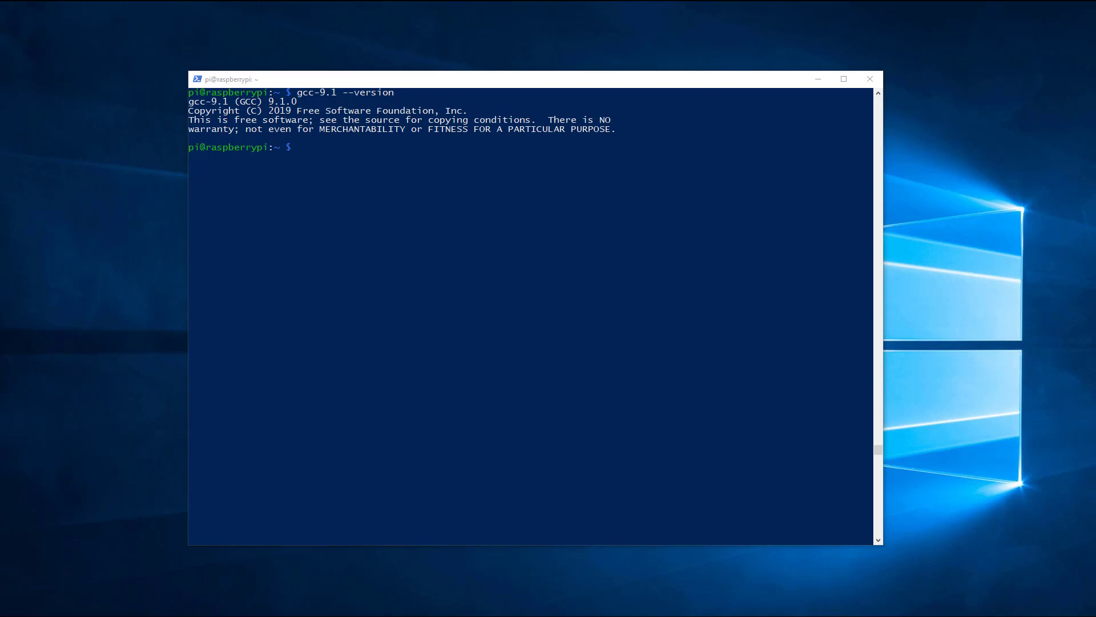
text(nano)
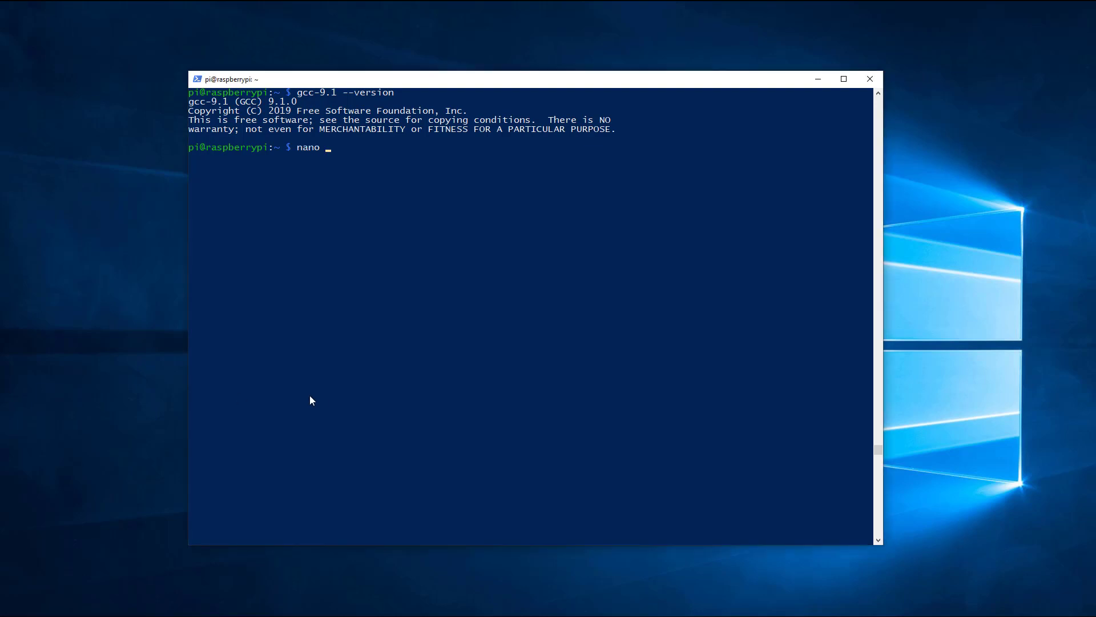
Write the recursive directory listing program in nano test_fs.cpp and exit the editor.
text(test_fs.)
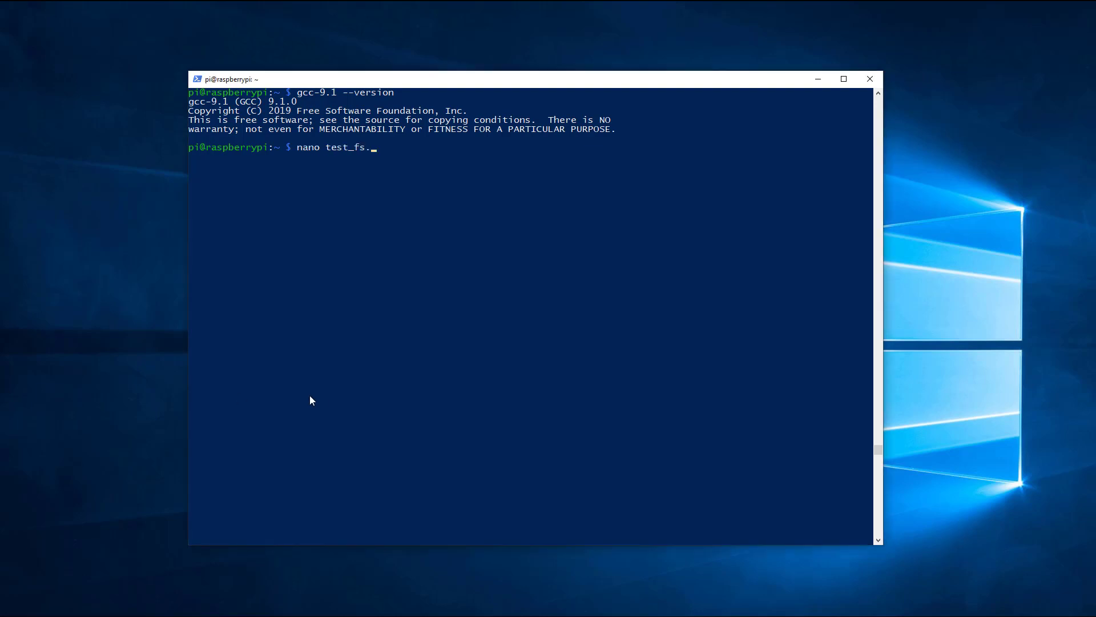
key(Return)
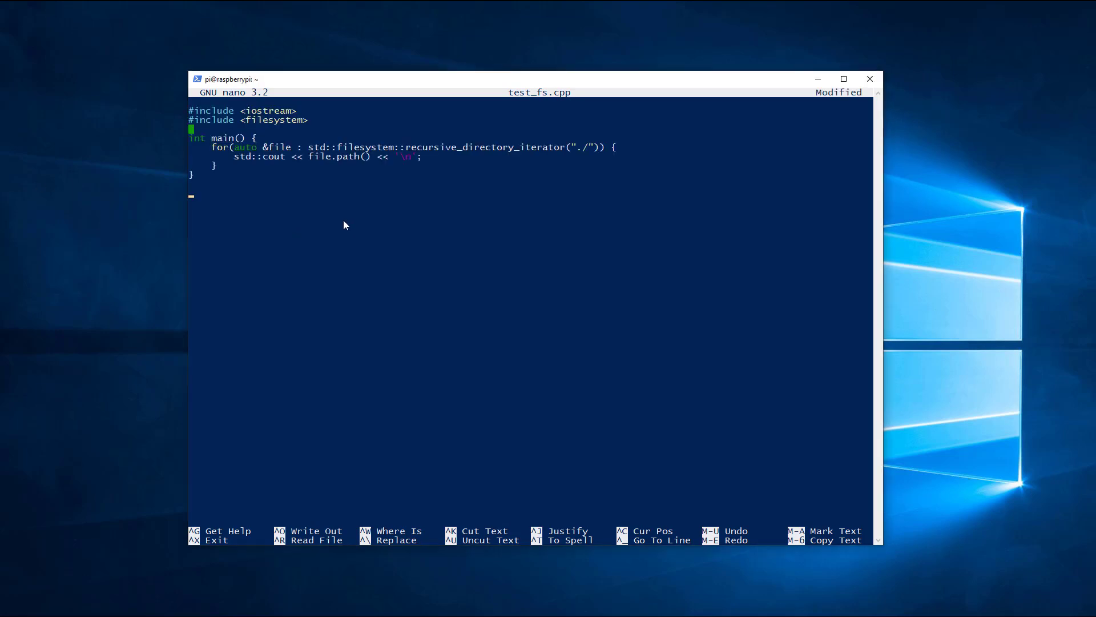
mouse_move(342, 299)
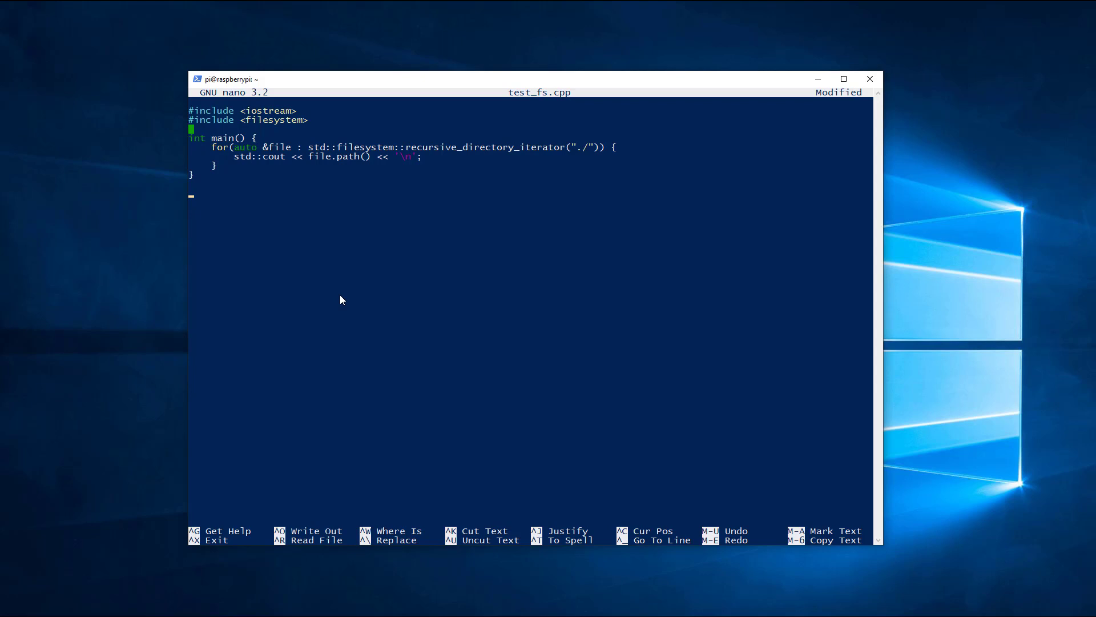
key(ctrl+x)
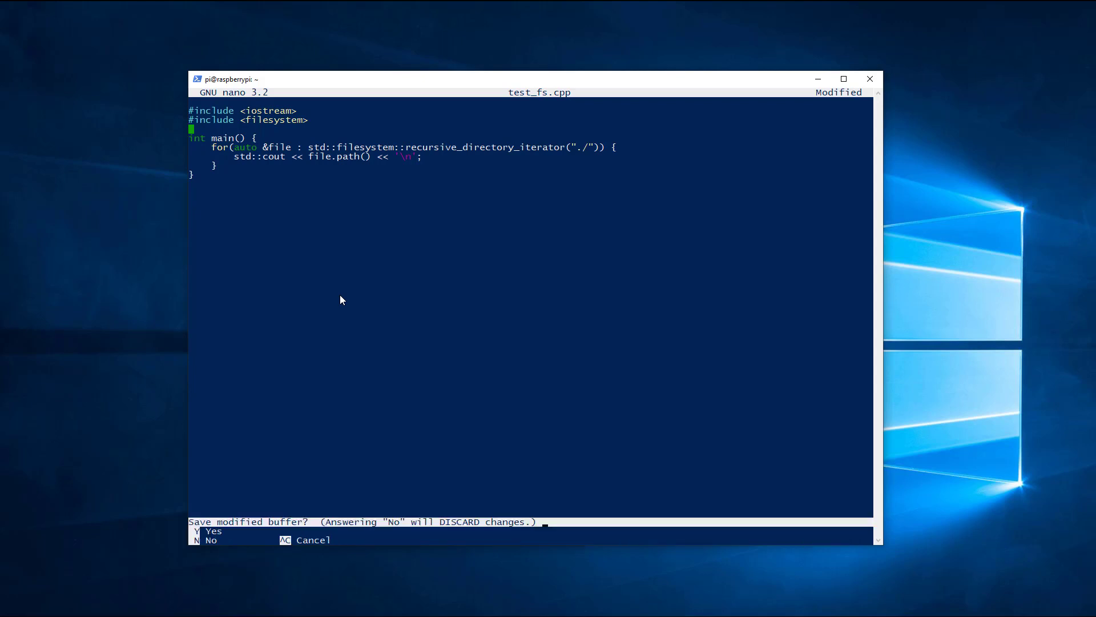
Compile test_fs.cpp with g++-9.1 -std=c++17 -Wall -pedantic into test_fs and run ./test_fs.
key(n)
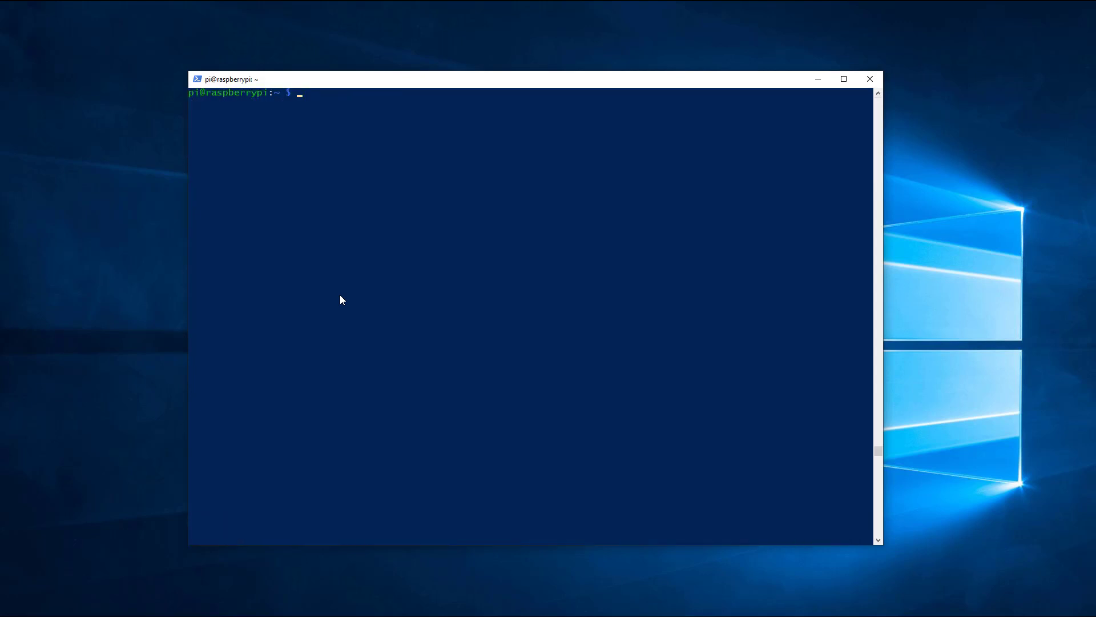
text(g++-9.1)
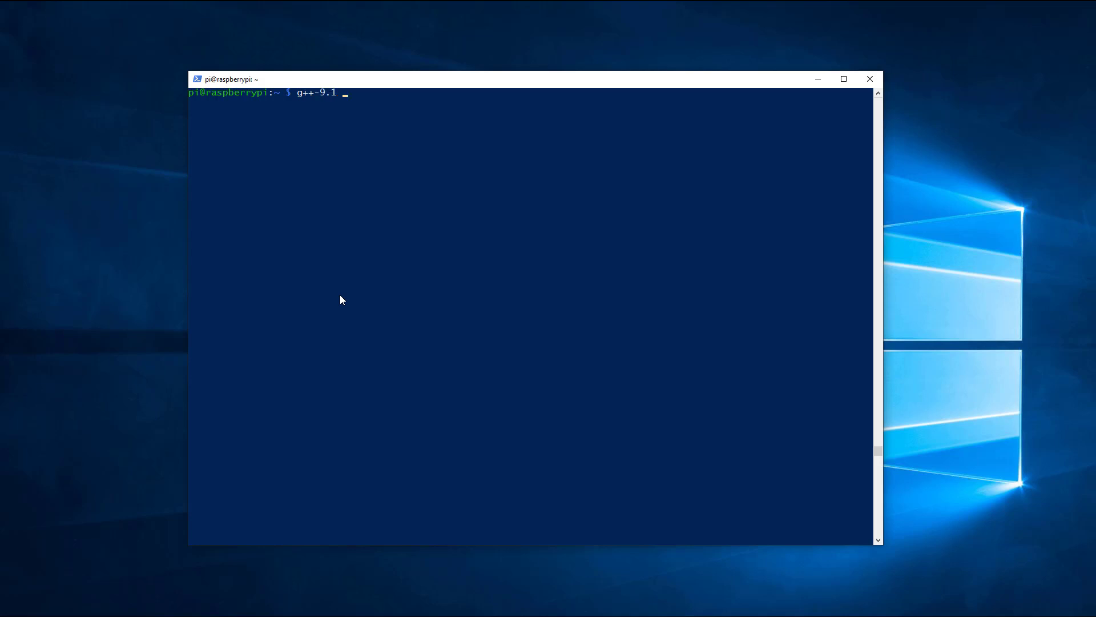
text(-std=c++17 -Wall -peda)
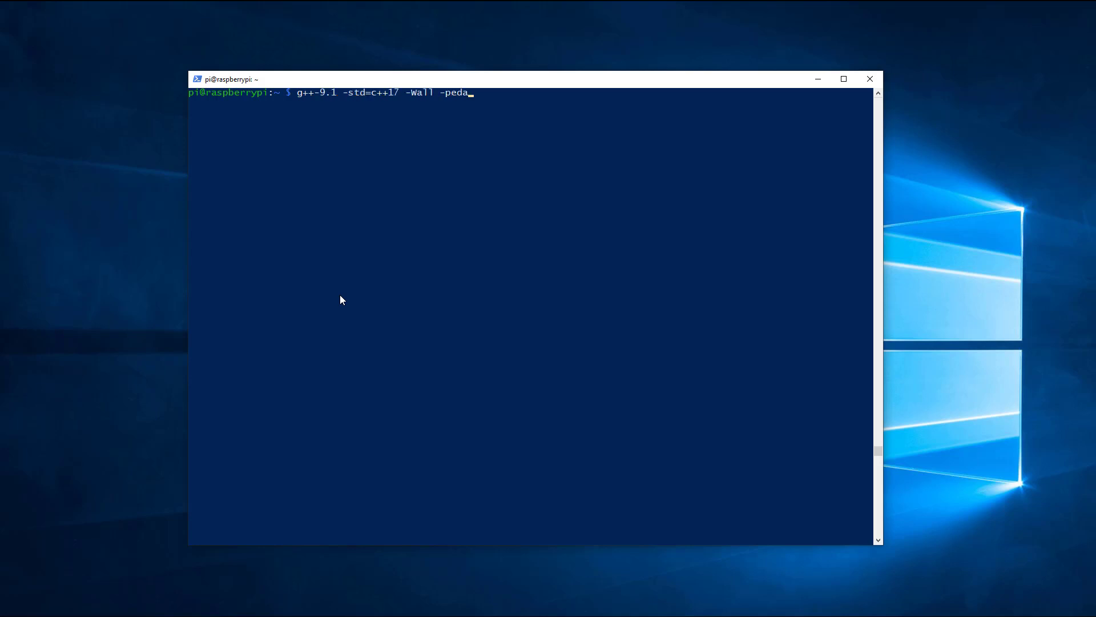
text(ntic test_fs.cpp -o)
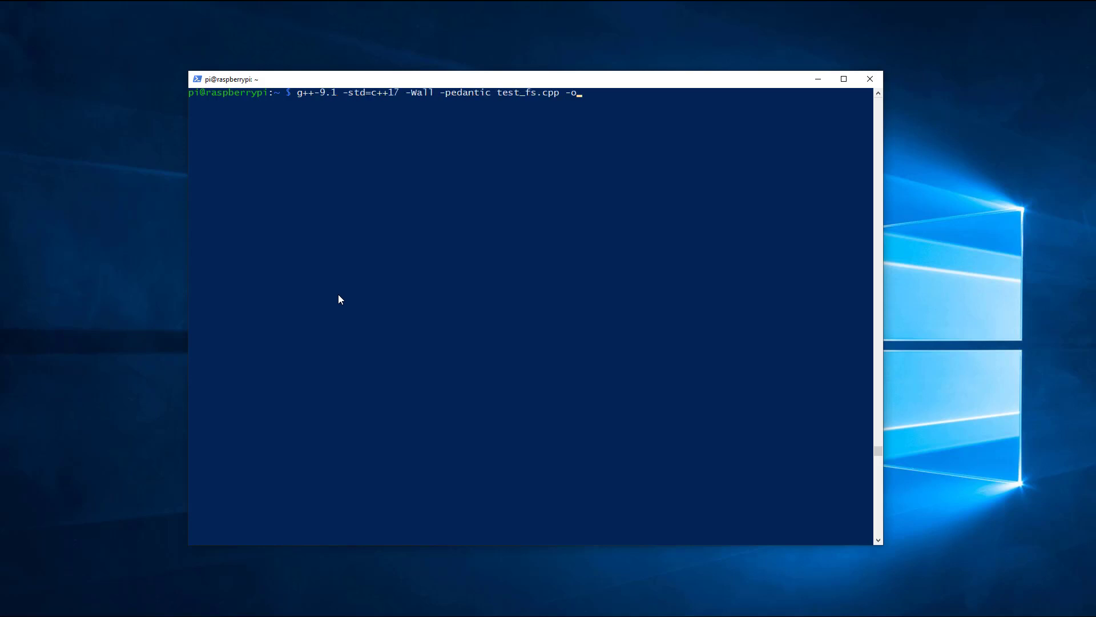
key(Return)
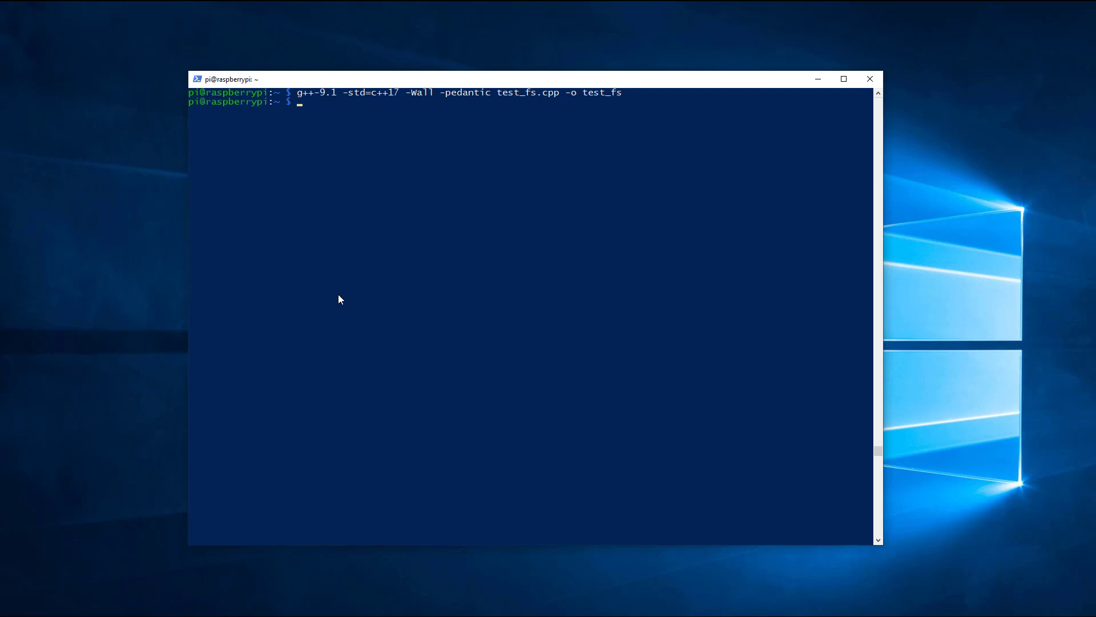
text(./test)
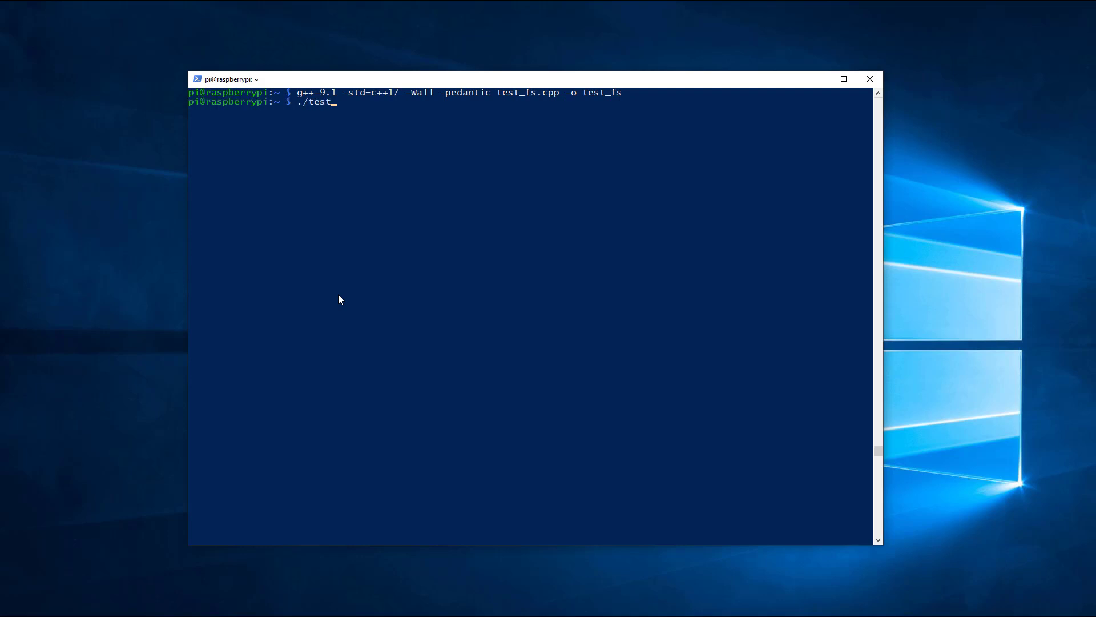
key(Return)
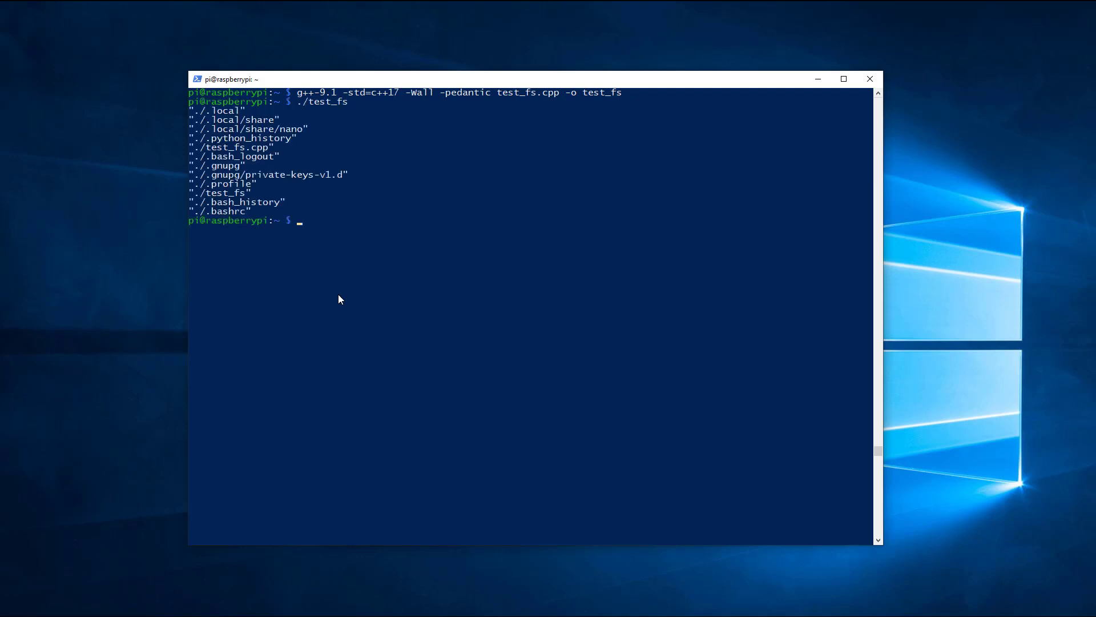